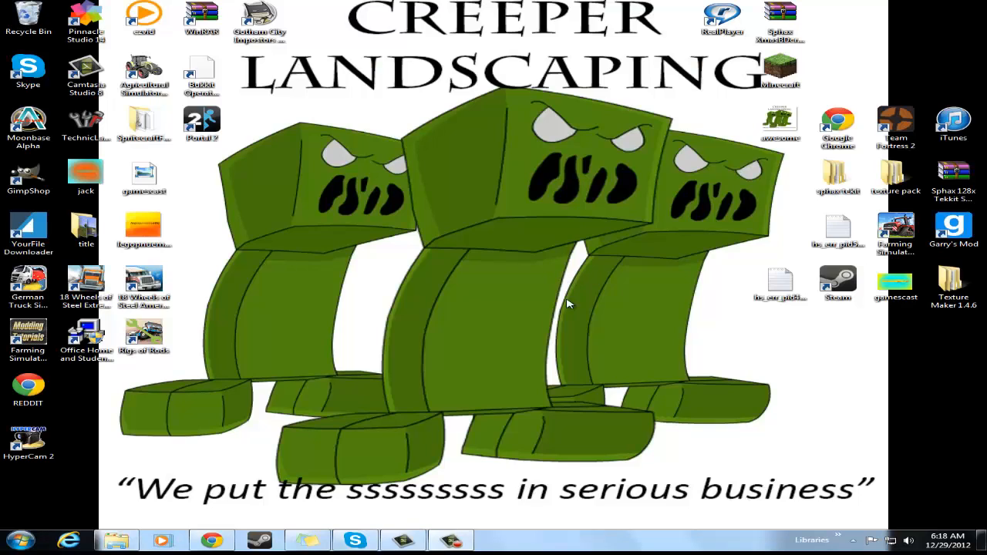
{"action": "mouse_move", "coordinate": [474, 380]}
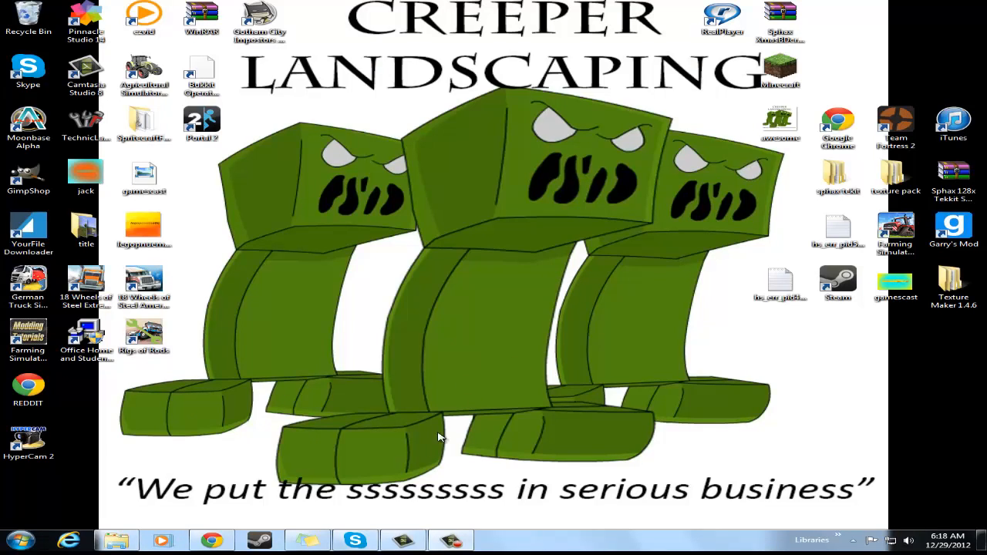
{"action": "mouse_move", "coordinate": [409, 464]}
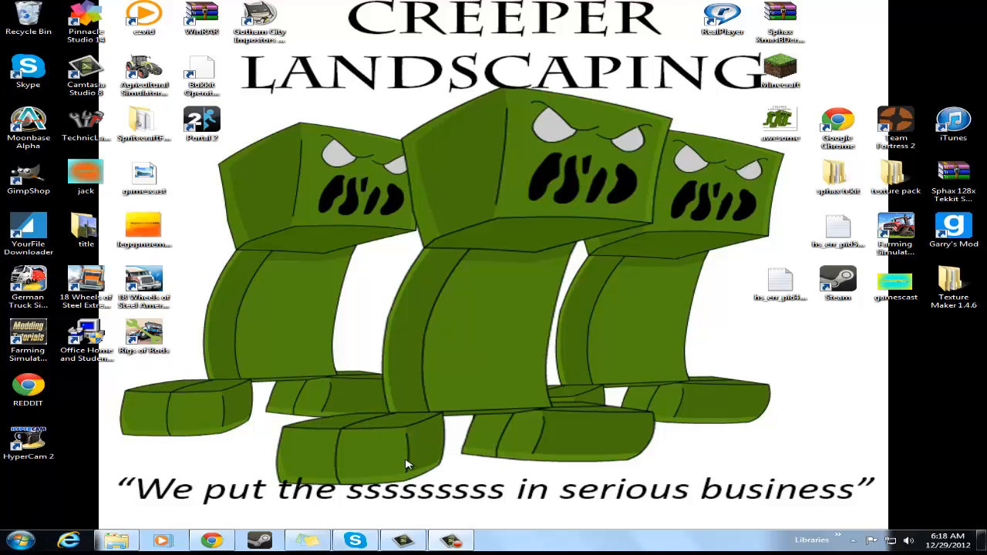
{"action": "mouse_move", "coordinate": [460, 435]}
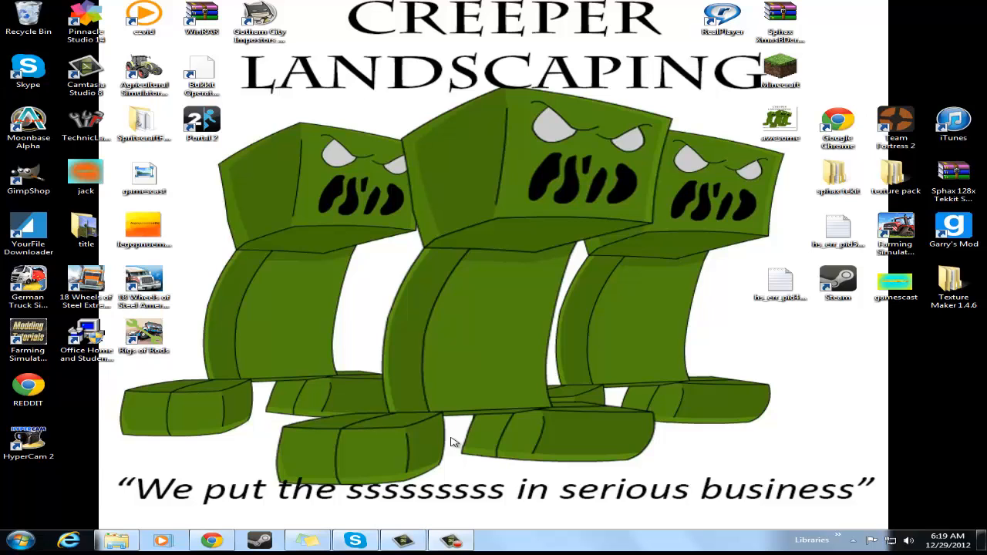
Bring Chrome forward on the Farming Simulator ModHub page and scroll through mods like Kirovets K-700A and Lizard ATV.
{"action": "left_click", "coordinate": [210, 539]}
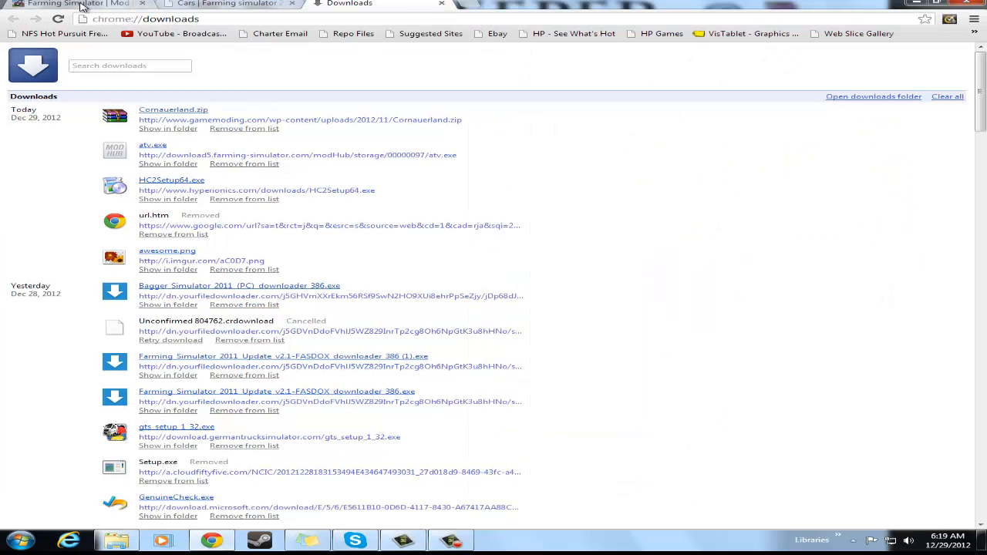
{"action": "left_click", "coordinate": [69, 3]}
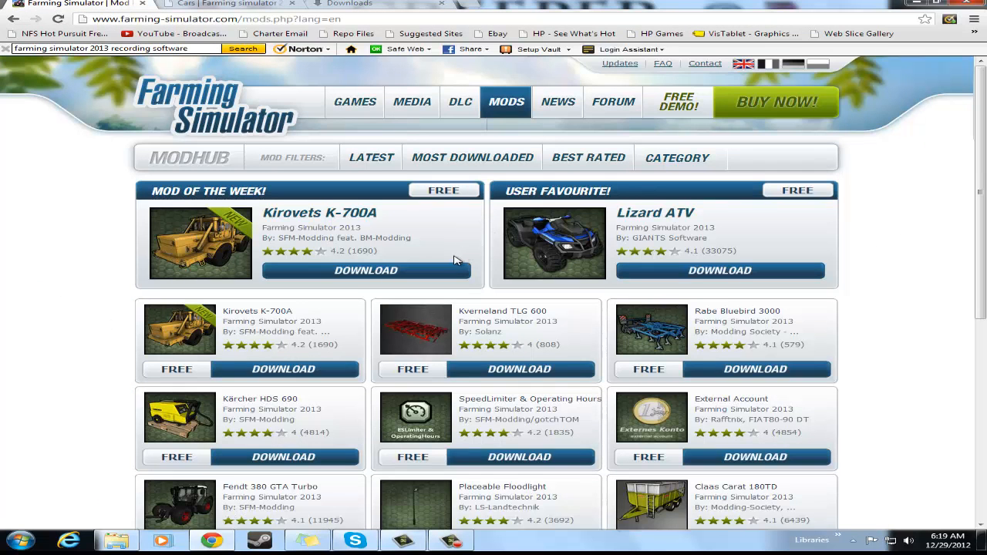
{"action": "mouse_move", "coordinate": [185, 99]}
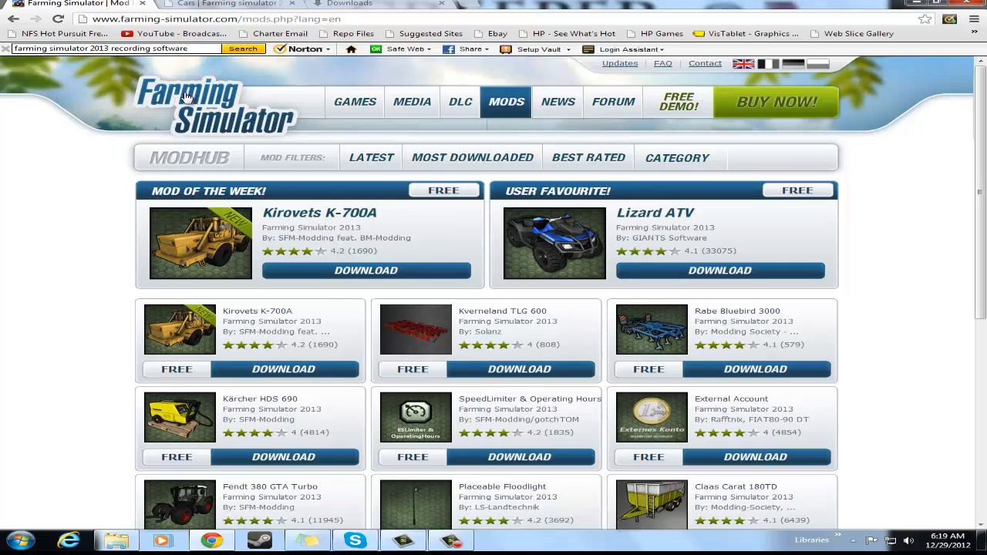
{"action": "mouse_move", "coordinate": [401, 197]}
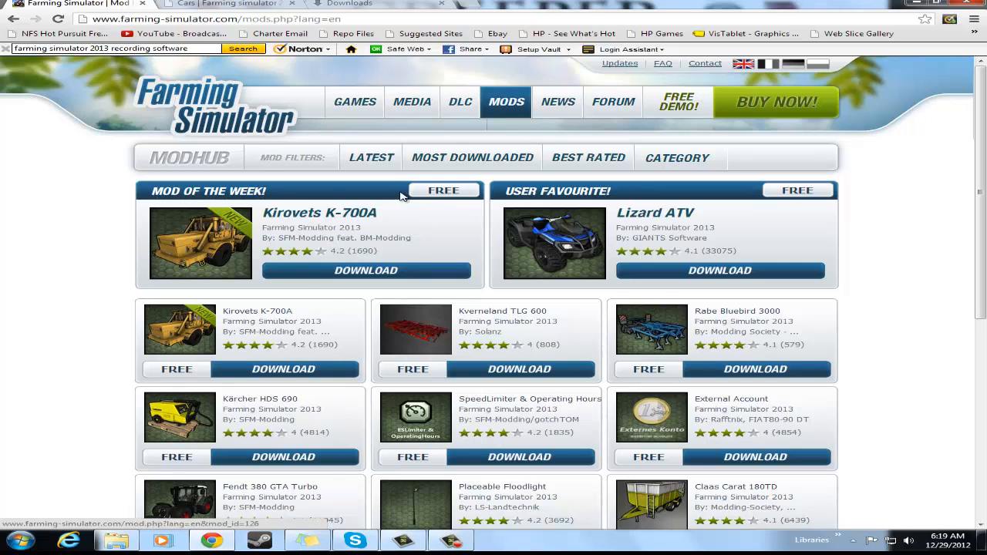
{"action": "scroll", "scroll_direction": "down", "scroll_amount": 3}
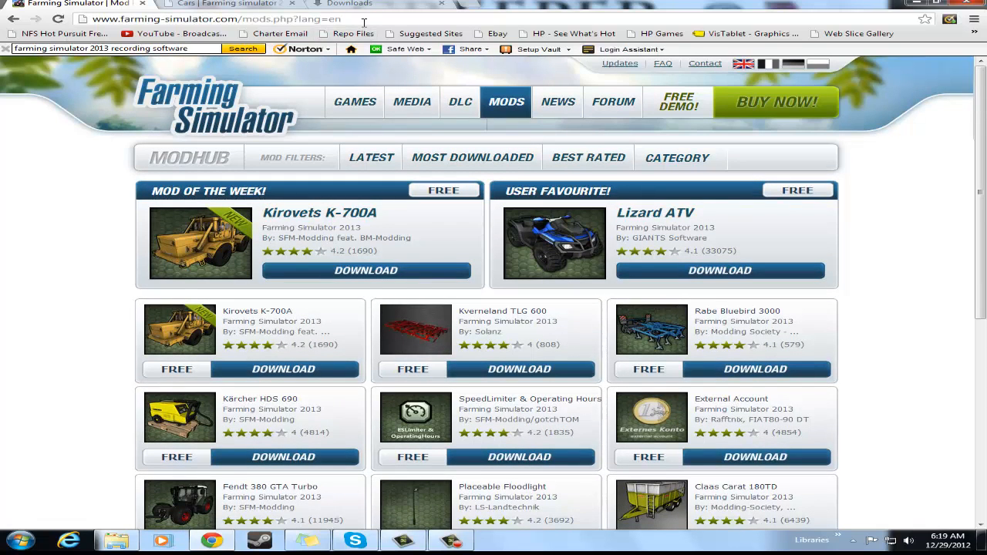
{"action": "scroll", "scroll_direction": "down", "scroll_amount": 3}
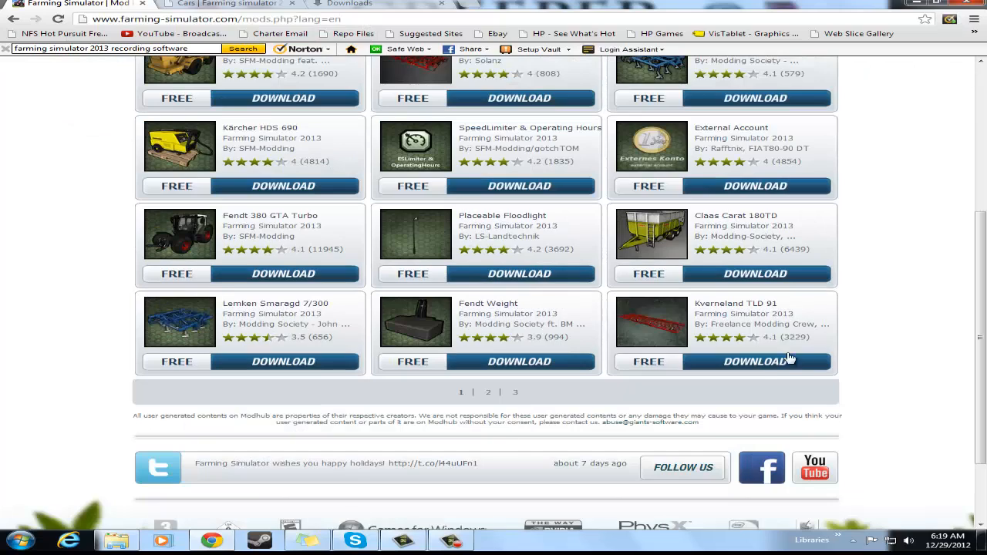
{"action": "scroll", "scroll_direction": "up", "scroll_amount": 3}
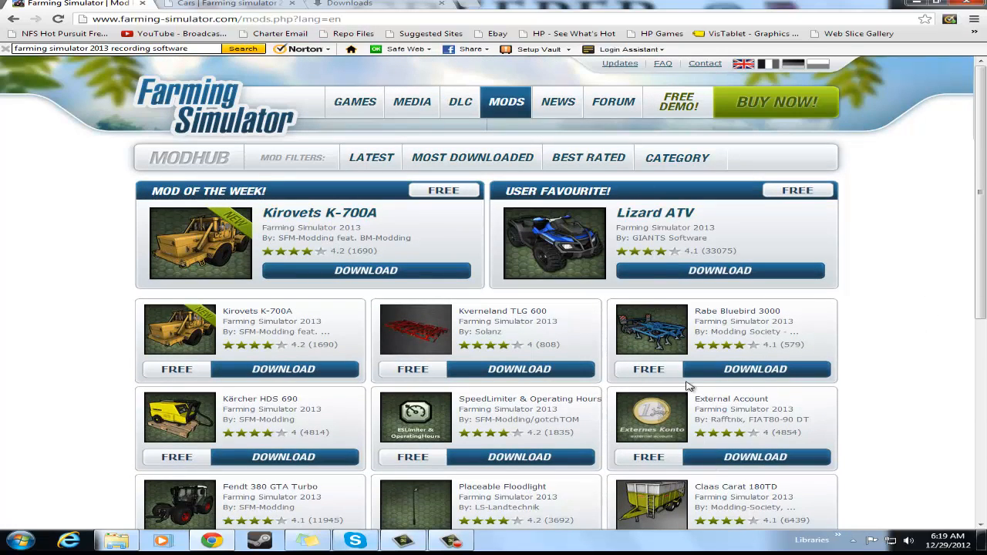
{"action": "scroll", "scroll_direction": "down", "scroll_amount": 3}
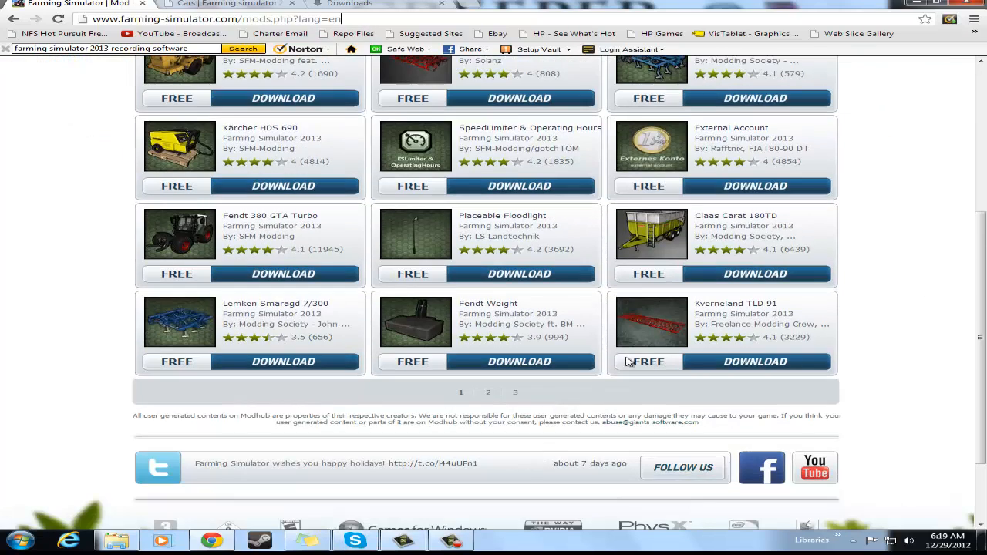
{"action": "scroll", "scroll_direction": "up", "scroll_amount": 3}
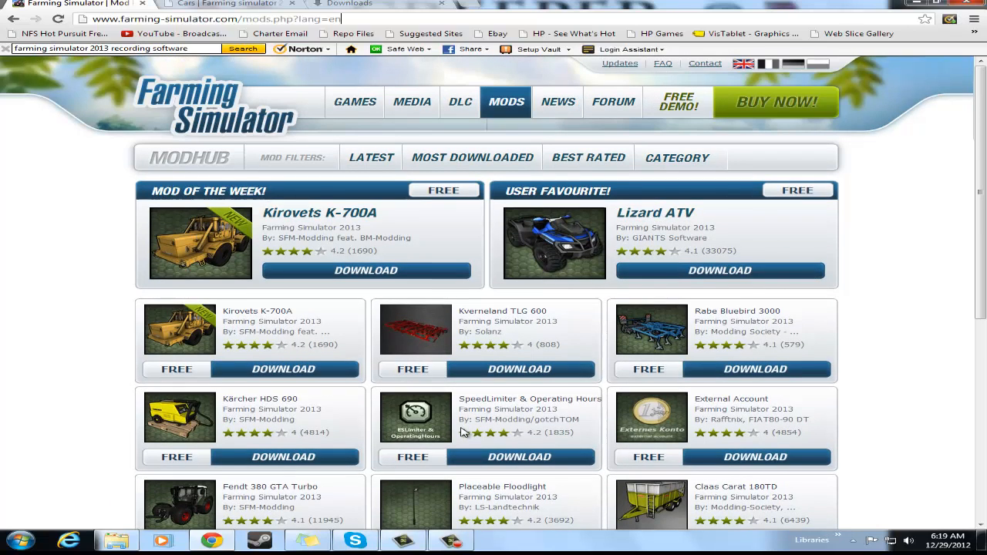
{"action": "mouse_move", "coordinate": [413, 320]}
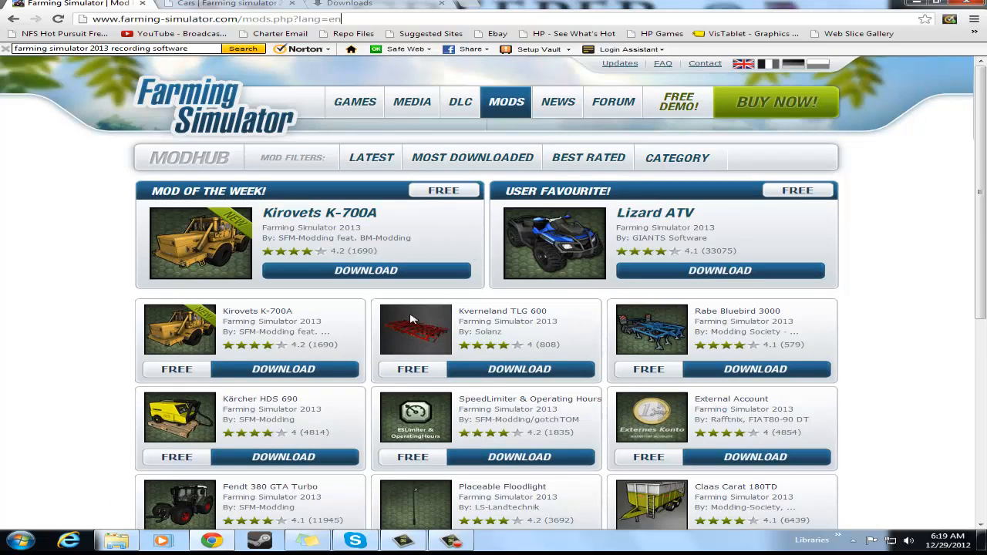
{"action": "mouse_move", "coordinate": [392, 58]}
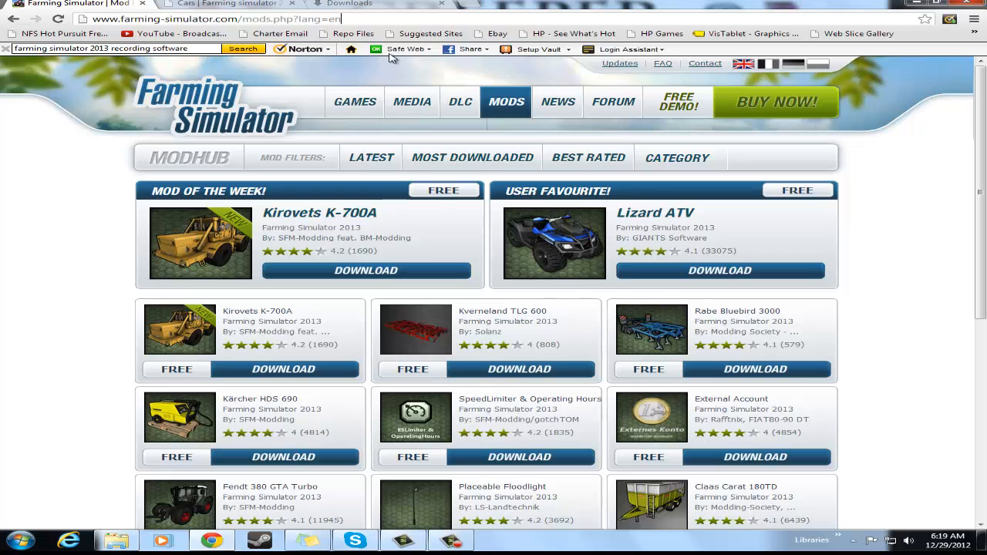
Switch to the GameModing.com Farming Simulator 2013 cars page showing the Car v 2 [MP] entry.
{"action": "left_click", "coordinate": [223, 3]}
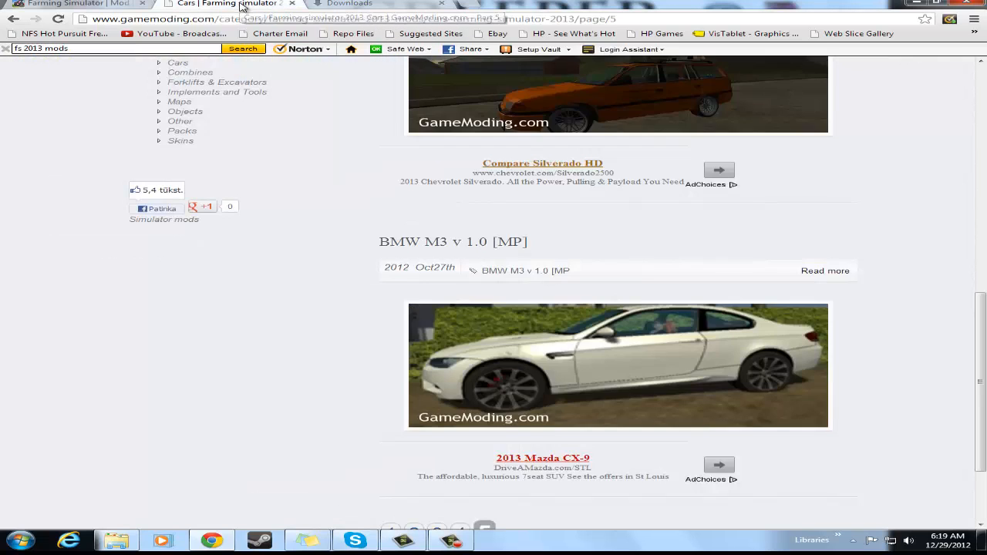
{"action": "scroll", "scroll_direction": "up", "scroll_amount": 3}
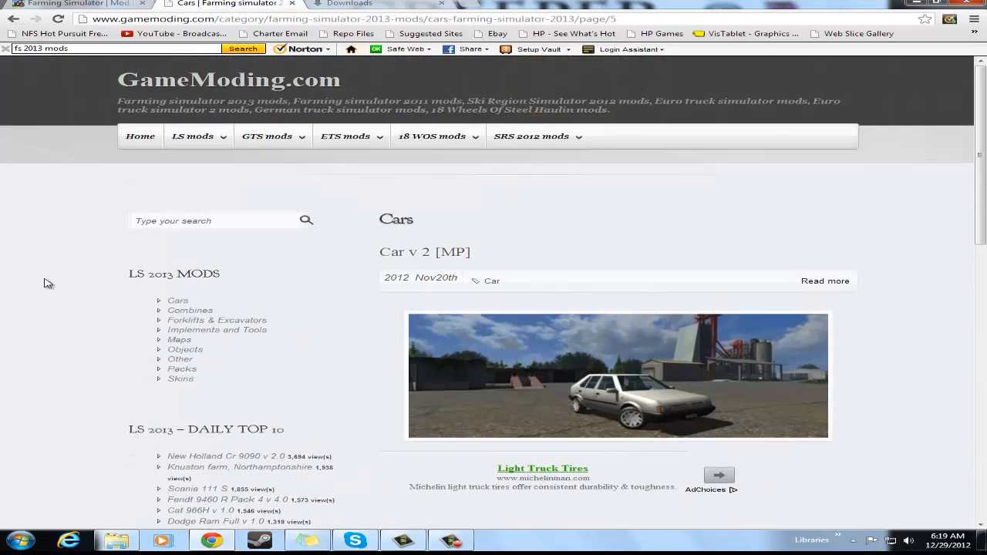
{"action": "mouse_move", "coordinate": [299, 127]}
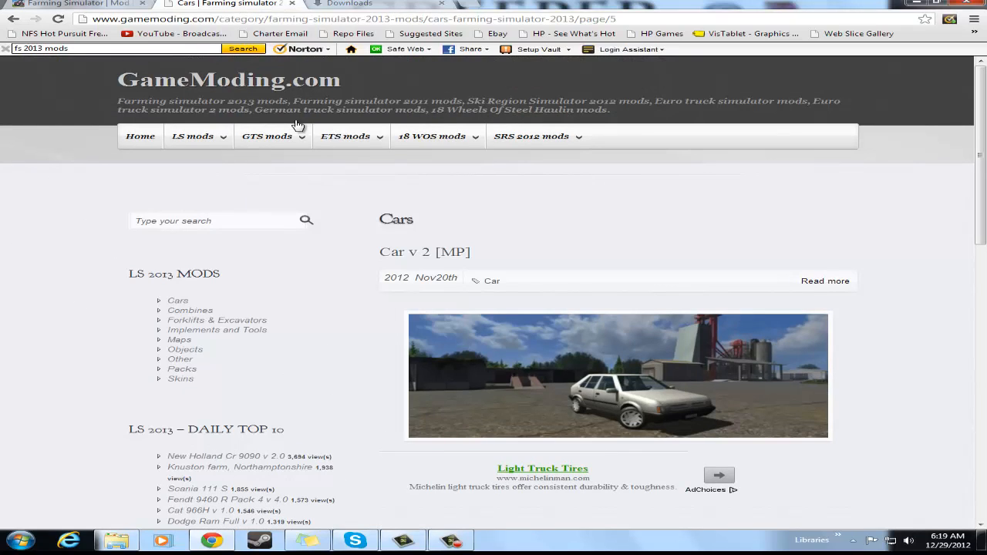
{"action": "mouse_move", "coordinate": [465, 319]}
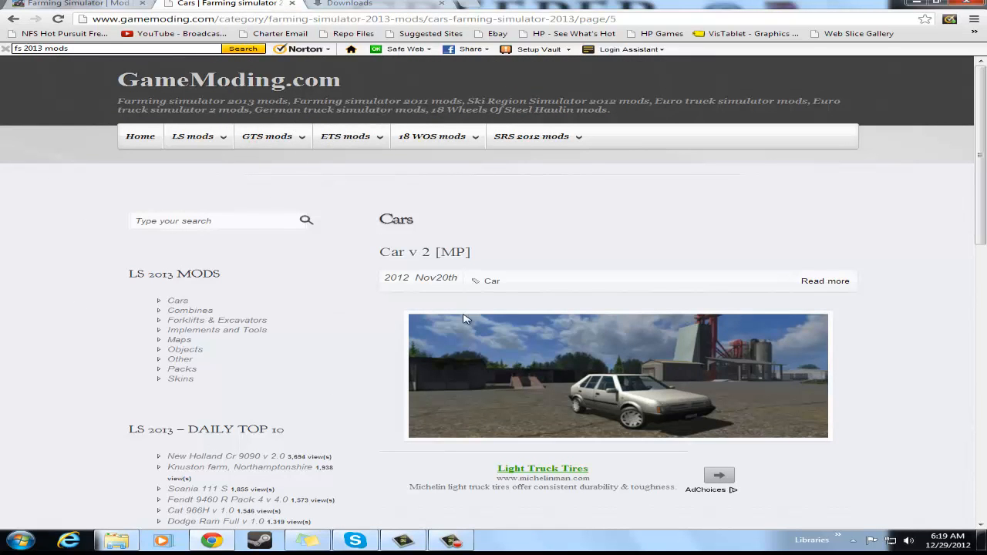
{"action": "scroll", "scroll_direction": "down", "scroll_amount": 3}
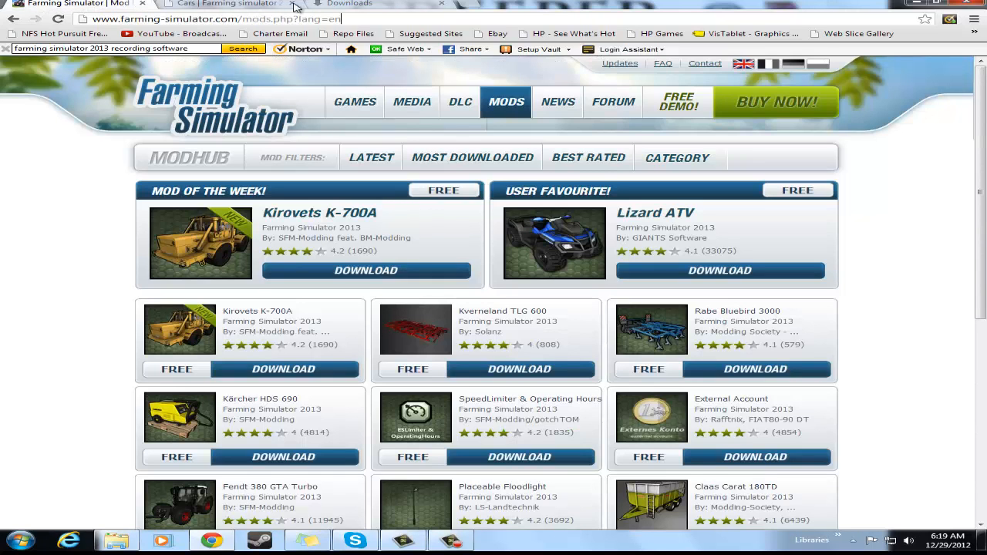
{"action": "left_click", "coordinate": [223, 3]}
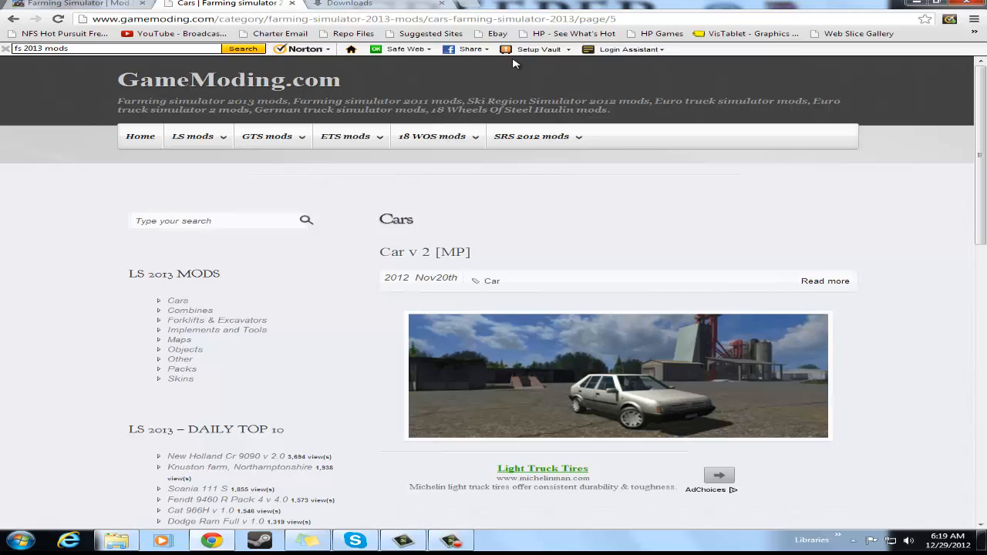
{"action": "mouse_move", "coordinate": [461, 101]}
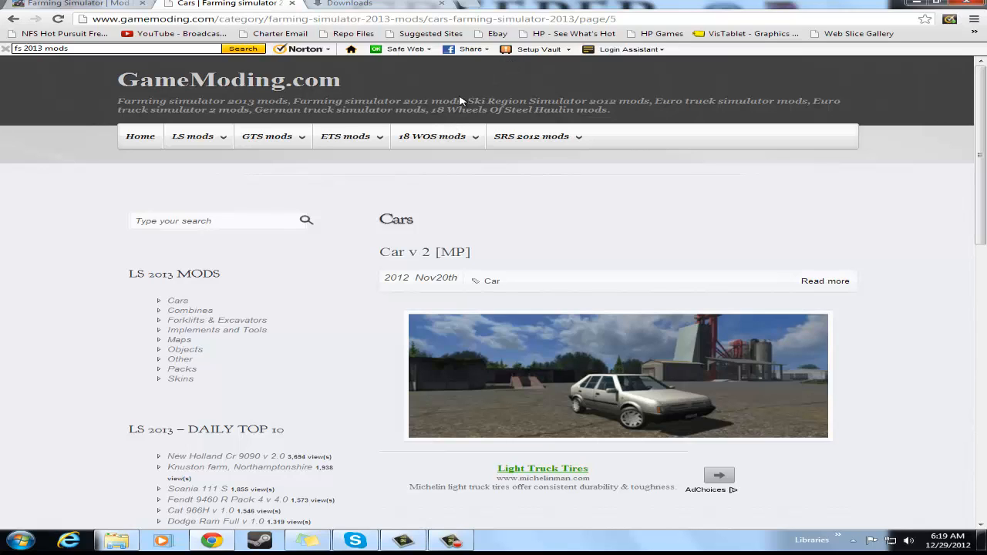
{"action": "mouse_move", "coordinate": [381, 402]}
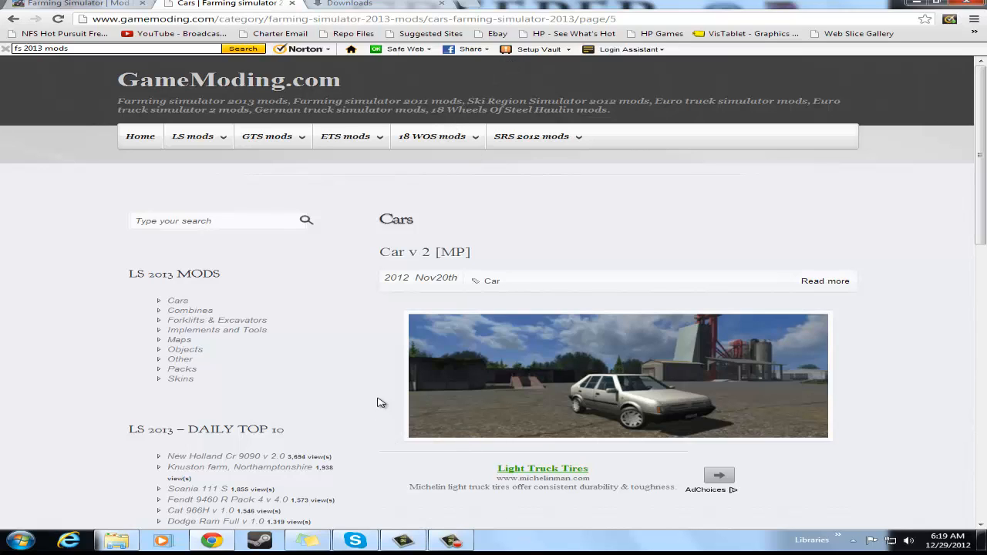
{"action": "mouse_move", "coordinate": [362, 3]}
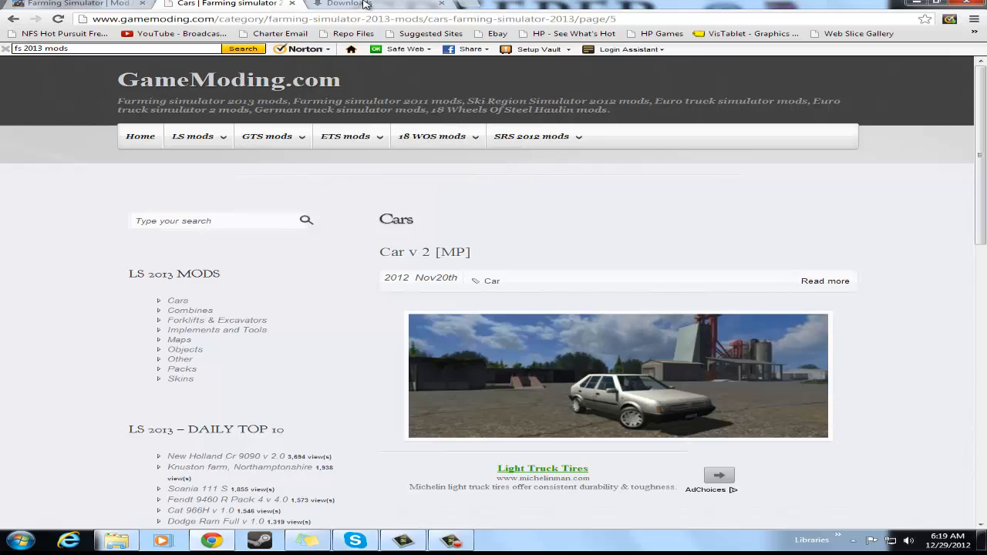
Run atv.exe from the Chrome downloads list and confirm the MOD HUB 'Installation done' message.
{"action": "left_click", "coordinate": [347, 3]}
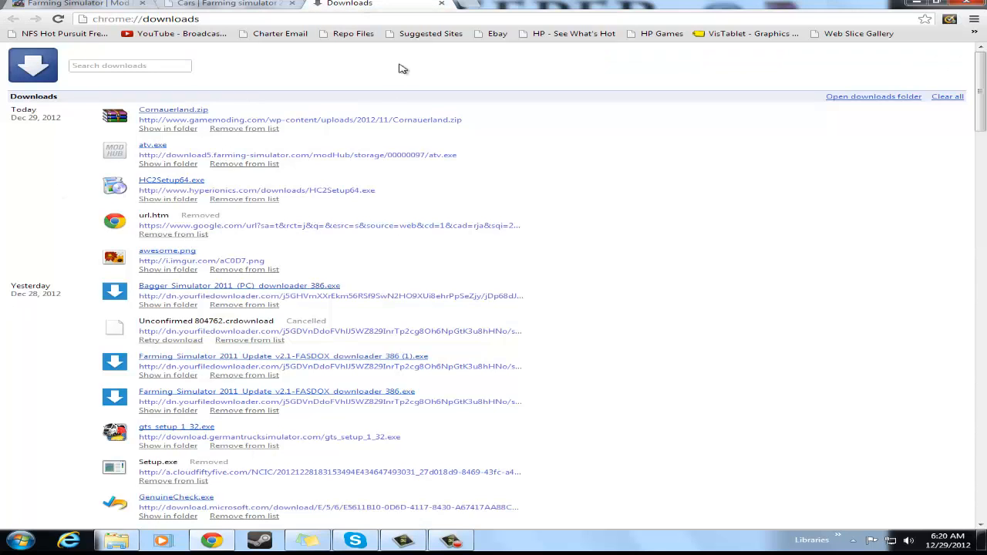
{"action": "mouse_move", "coordinate": [158, 154]}
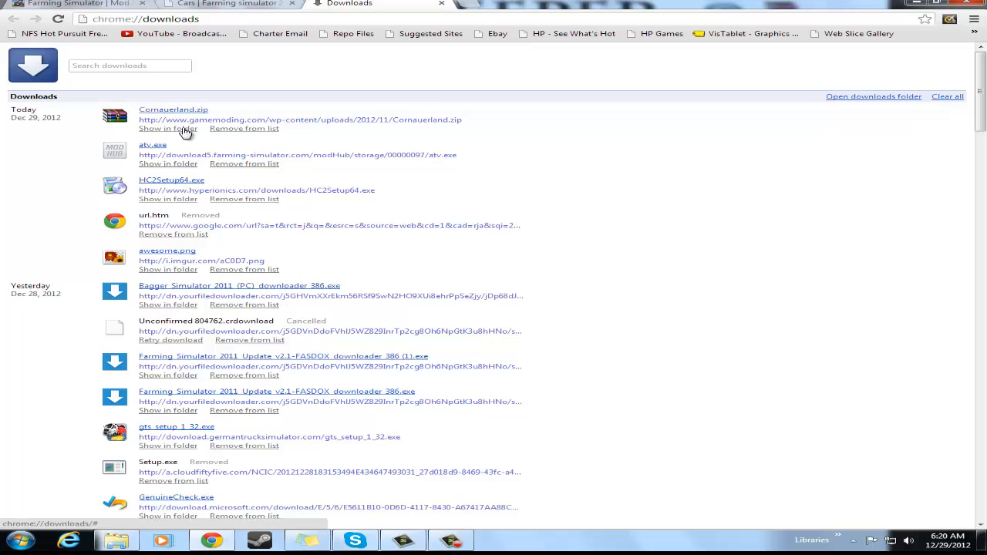
{"action": "mouse_move", "coordinate": [187, 144]}
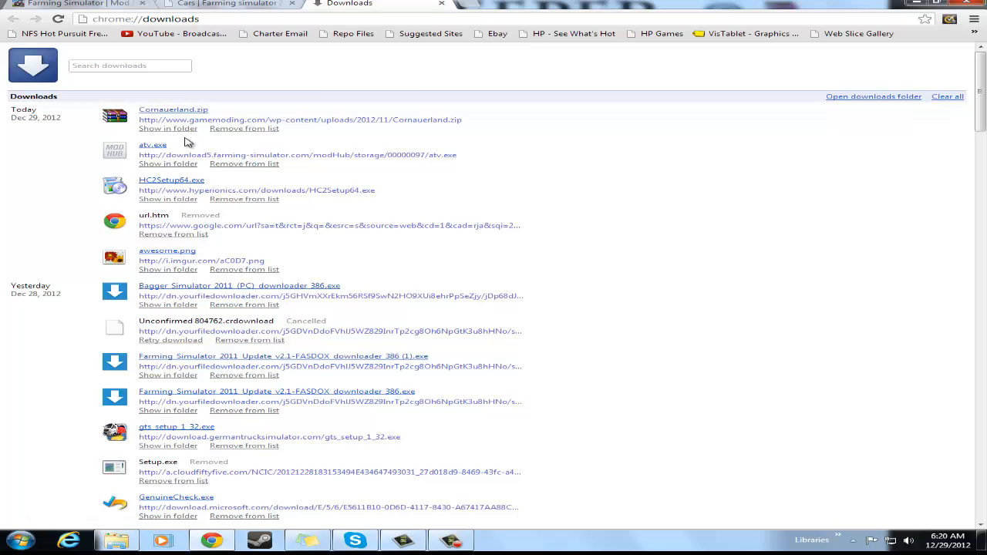
{"action": "mouse_move", "coordinate": [148, 162]}
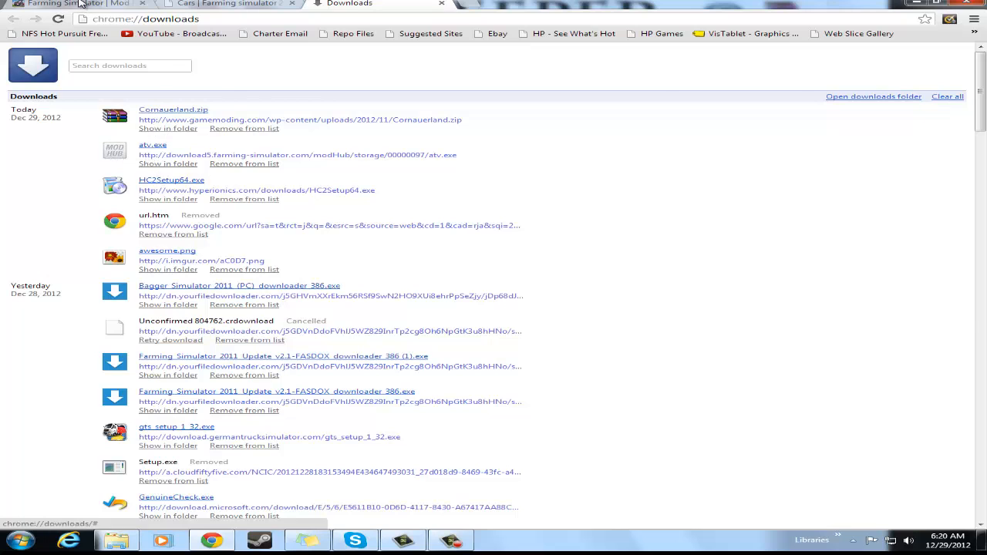
{"action": "left_click", "coordinate": [70, 3]}
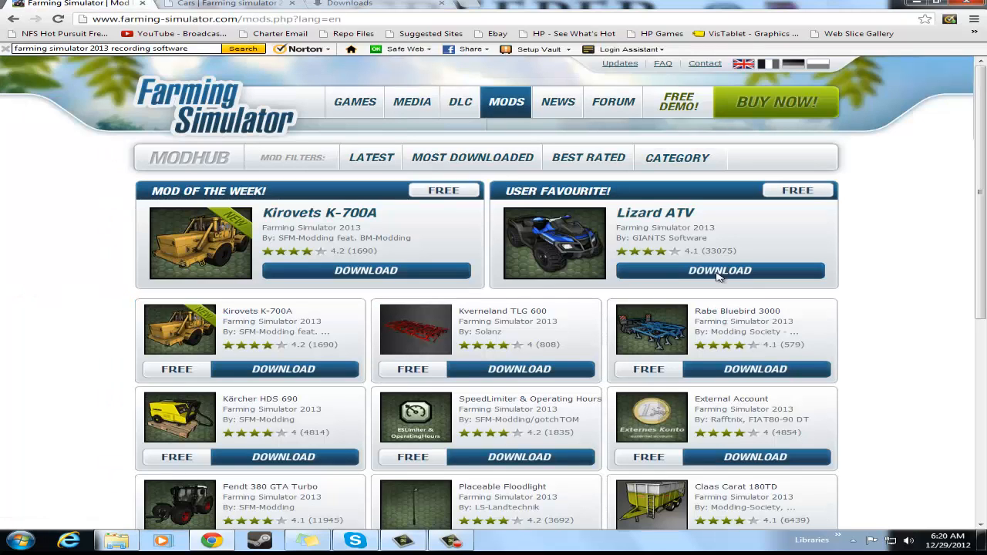
{"action": "mouse_move", "coordinate": [673, 217]}
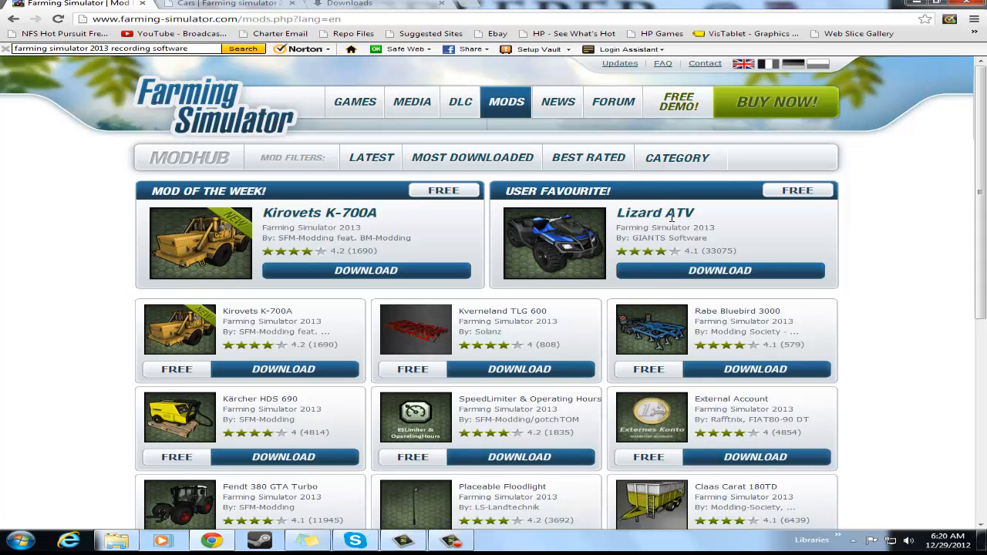
{"action": "left_click", "coordinate": [224, 3]}
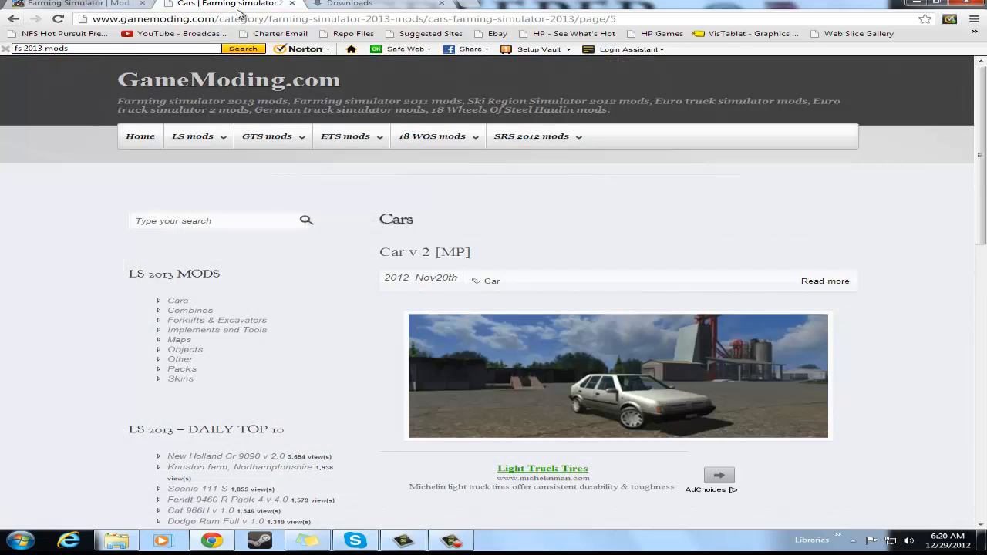
{"action": "left_click", "coordinate": [347, 3]}
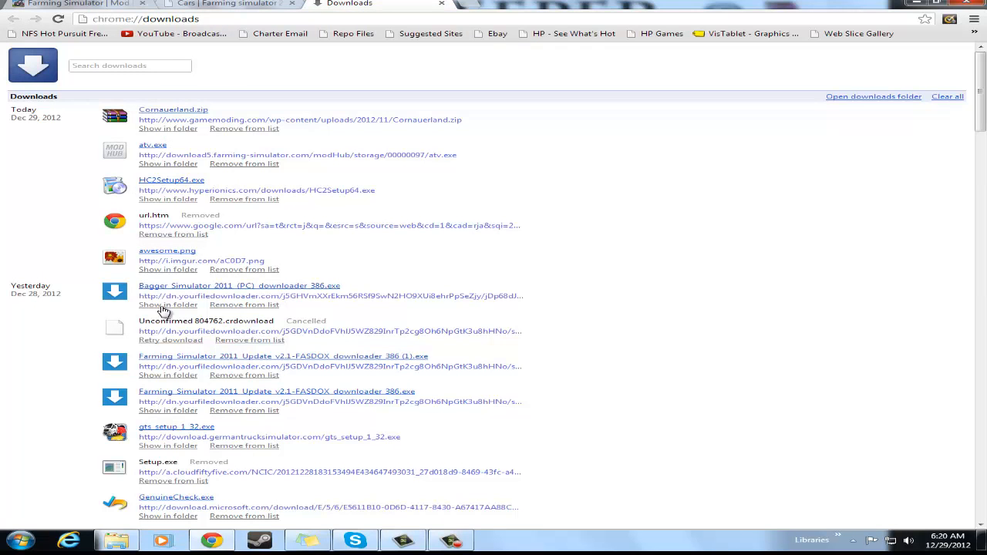
{"action": "mouse_move", "coordinate": [151, 146]}
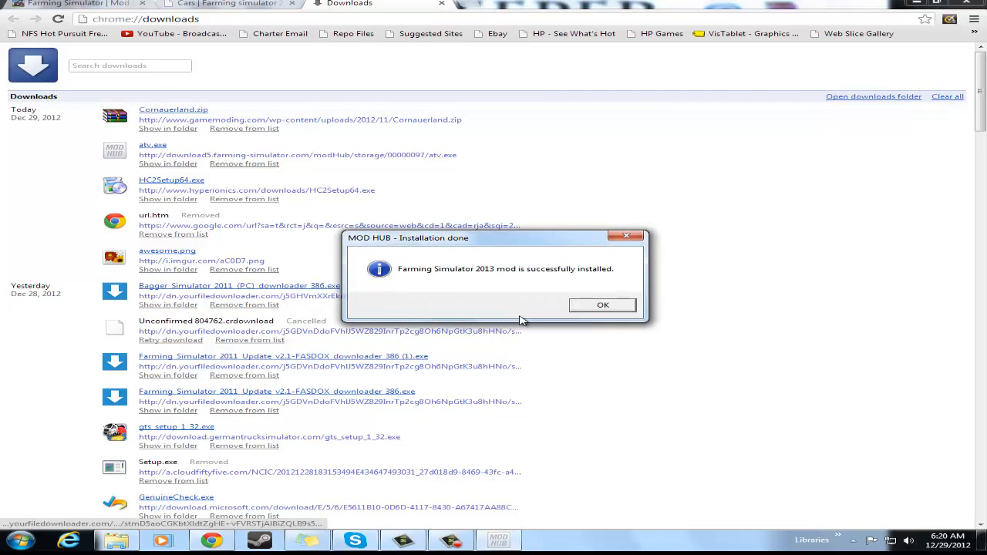
{"action": "left_click", "coordinate": [601, 305]}
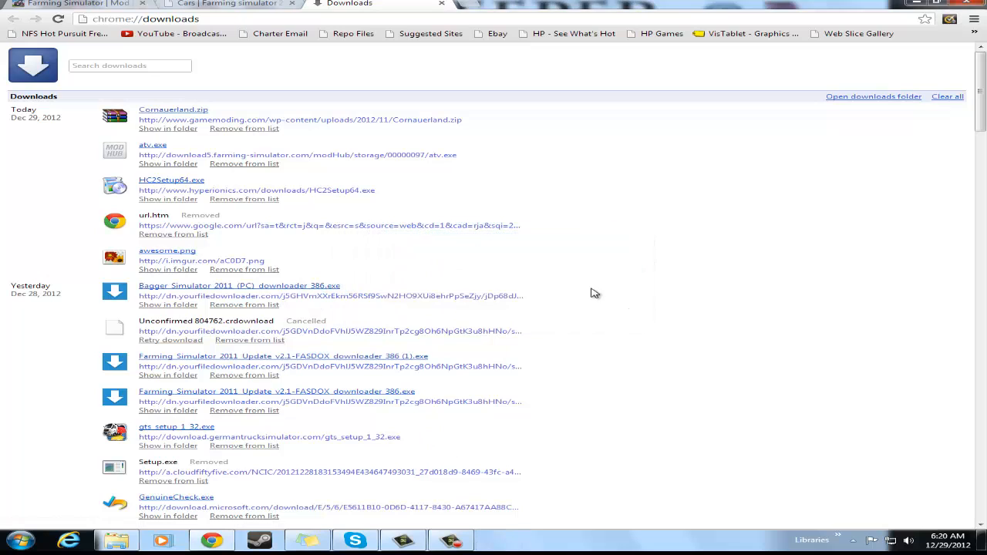
{"action": "mouse_move", "coordinate": [151, 115]}
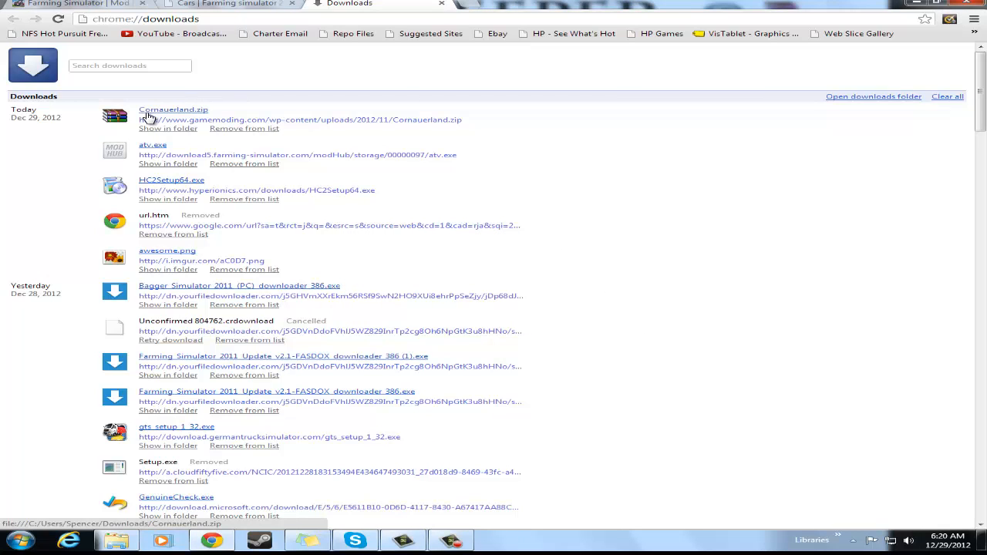
{"action": "mouse_move", "coordinate": [198, 124]}
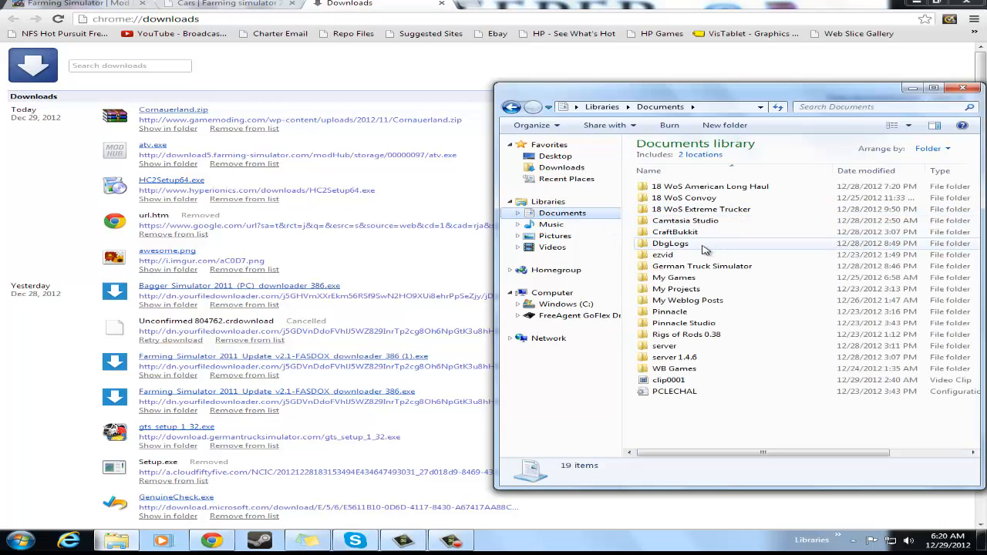
{"action": "mouse_move", "coordinate": [676, 232]}
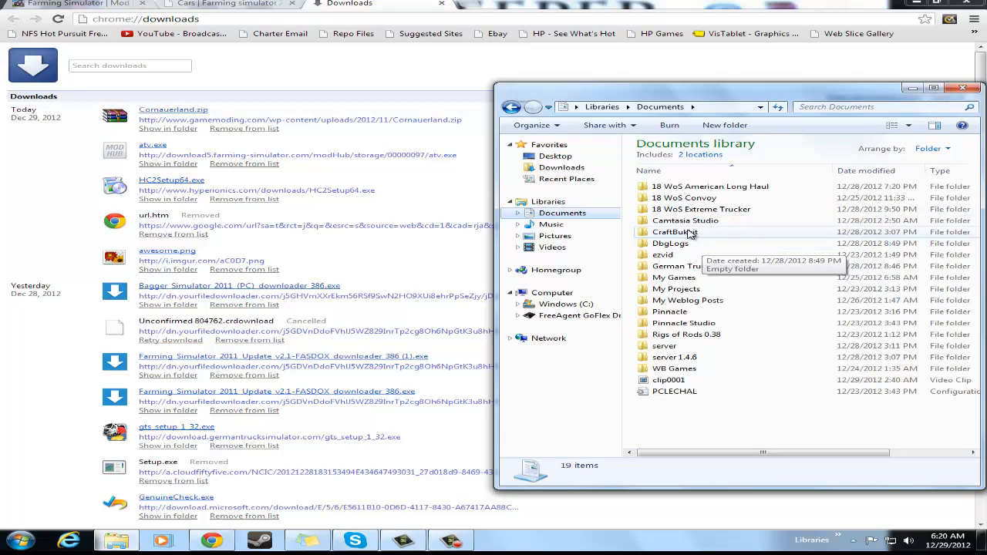
{"action": "mouse_move", "coordinate": [685, 221]}
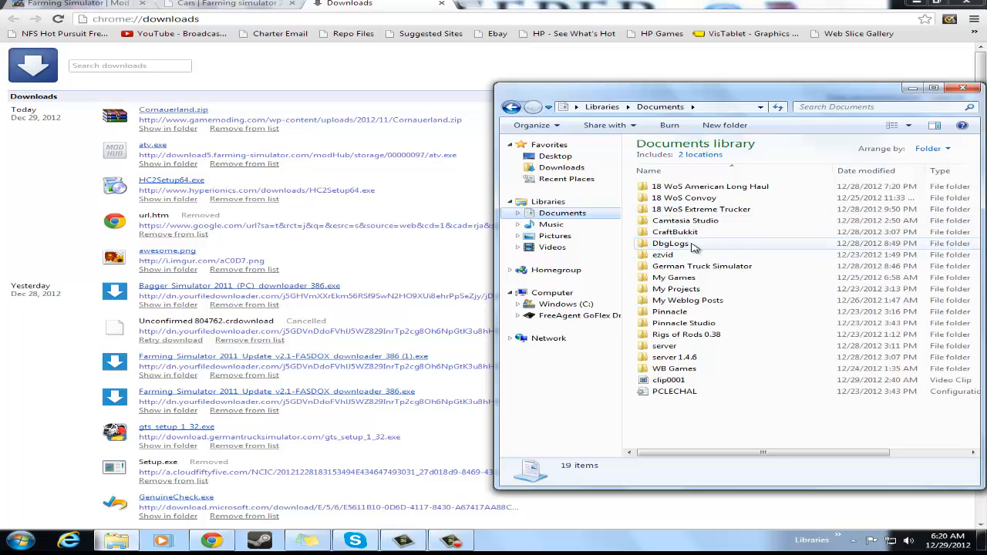
{"action": "mouse_move", "coordinate": [675, 278]}
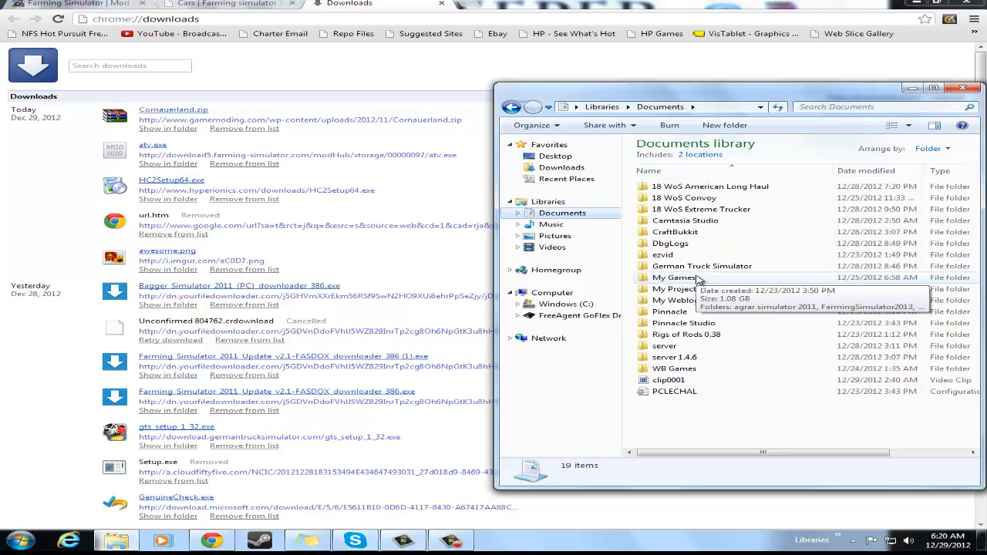
{"action": "mouse_move", "coordinate": [731, 322]}
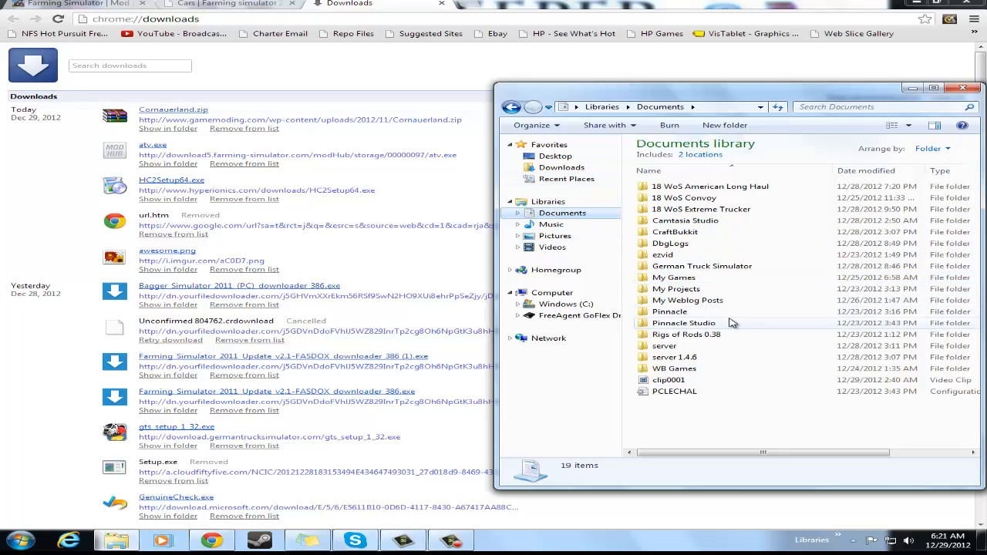
Navigate Documents > My Games > FarmingSimulator2013 > mods to list the installed mod archives.
{"action": "double_click", "coordinate": [673, 277]}
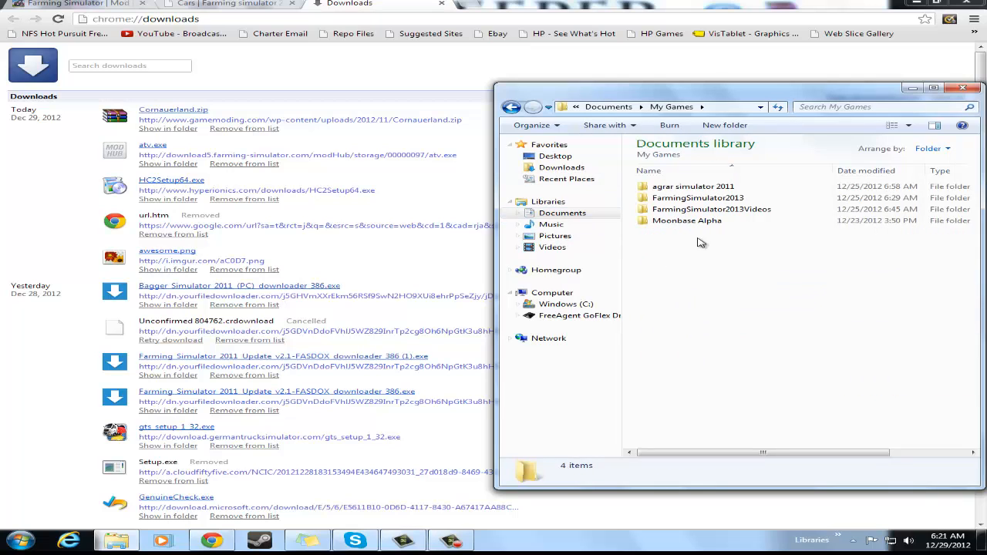
{"action": "double_click", "coordinate": [697, 197]}
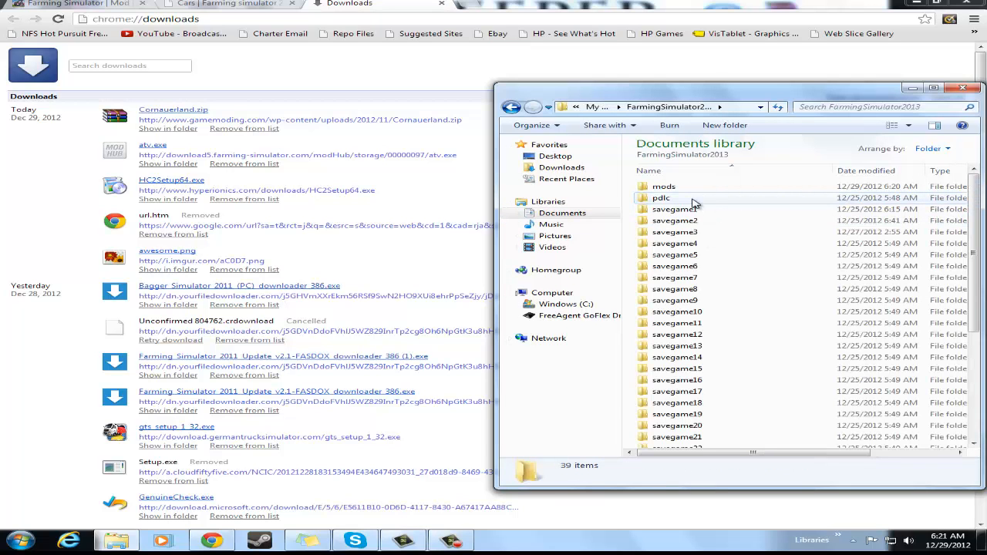
{"action": "double_click", "coordinate": [663, 185]}
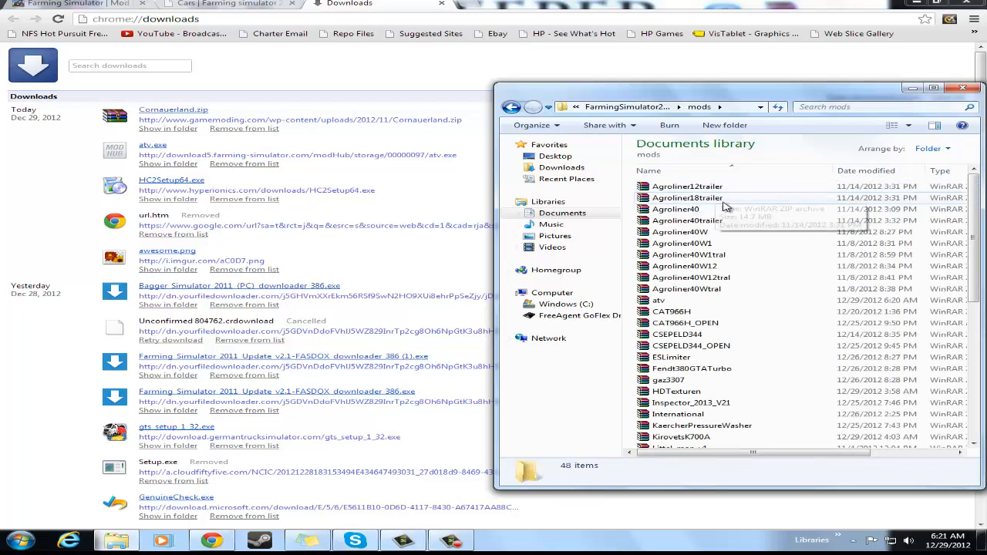
{"action": "scroll", "scroll_direction": "down", "scroll_amount": 3}
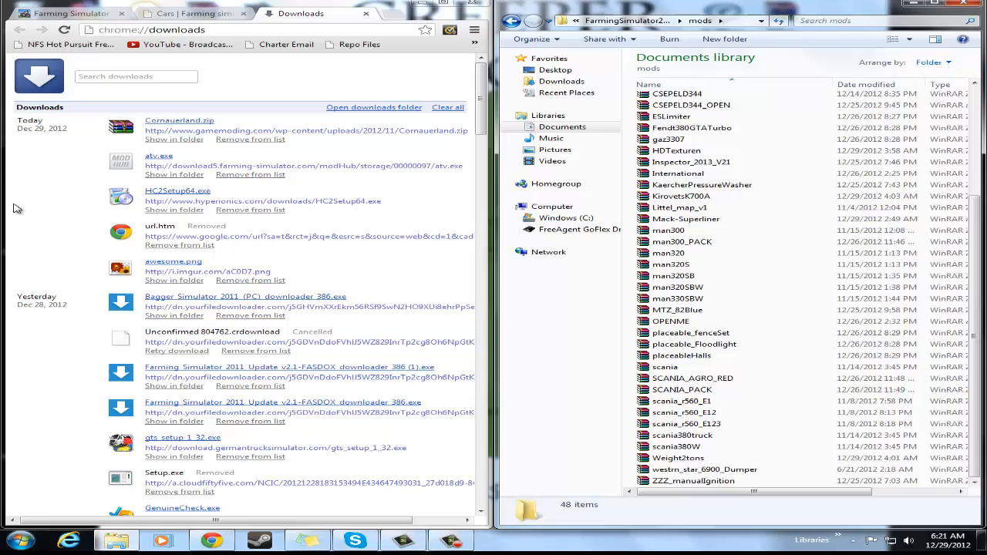
{"action": "mouse_move", "coordinate": [166, 127]}
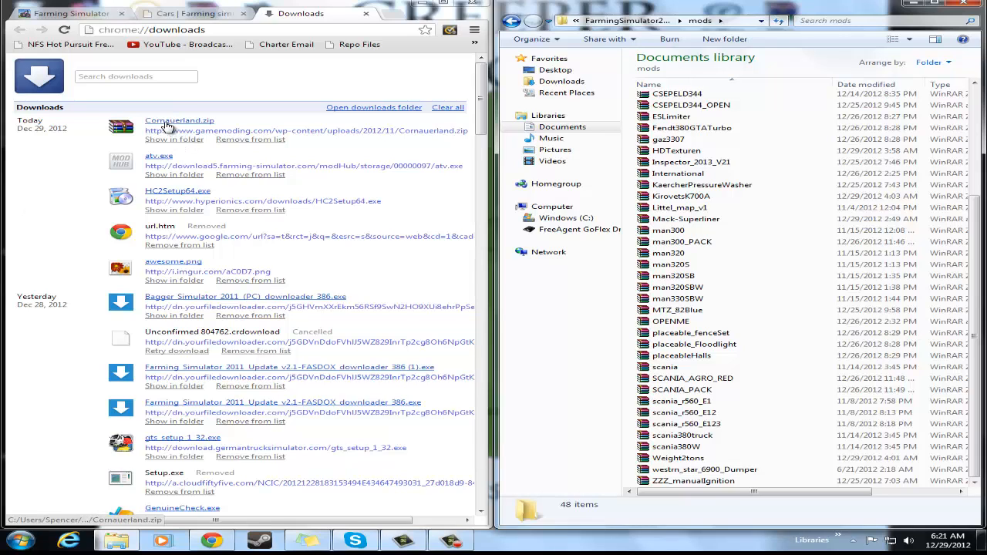
{"action": "mouse_move", "coordinate": [779, 77]}
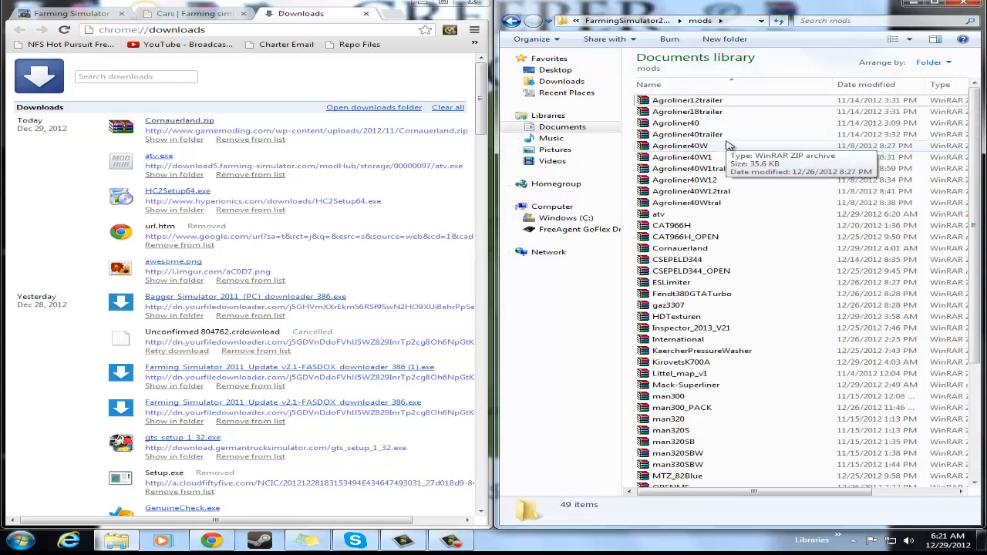
Open the Cornauerland zip from the mods folder in WinRAR, check its contents and close it.
{"action": "scroll", "scroll_direction": "down", "scroll_amount": 3}
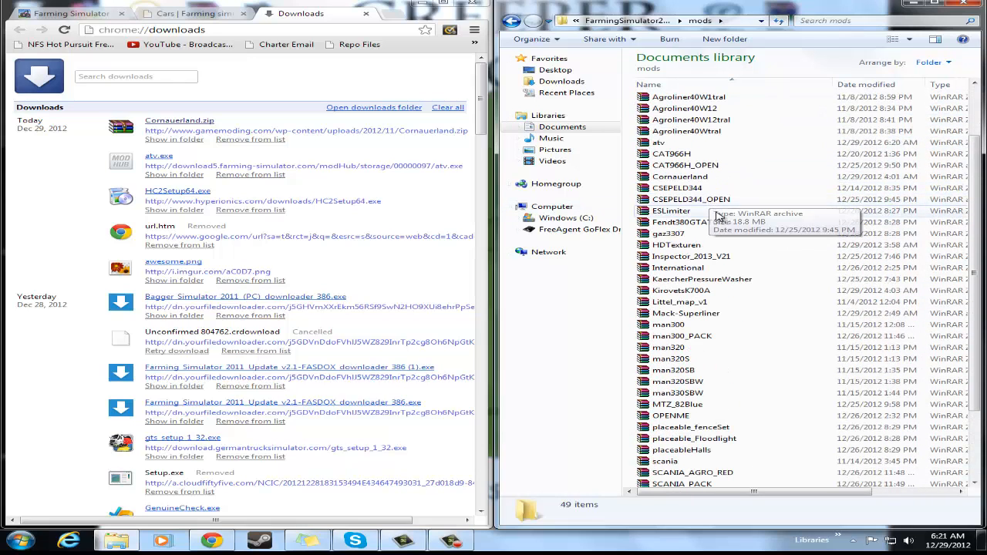
{"action": "left_click", "coordinate": [678, 176]}
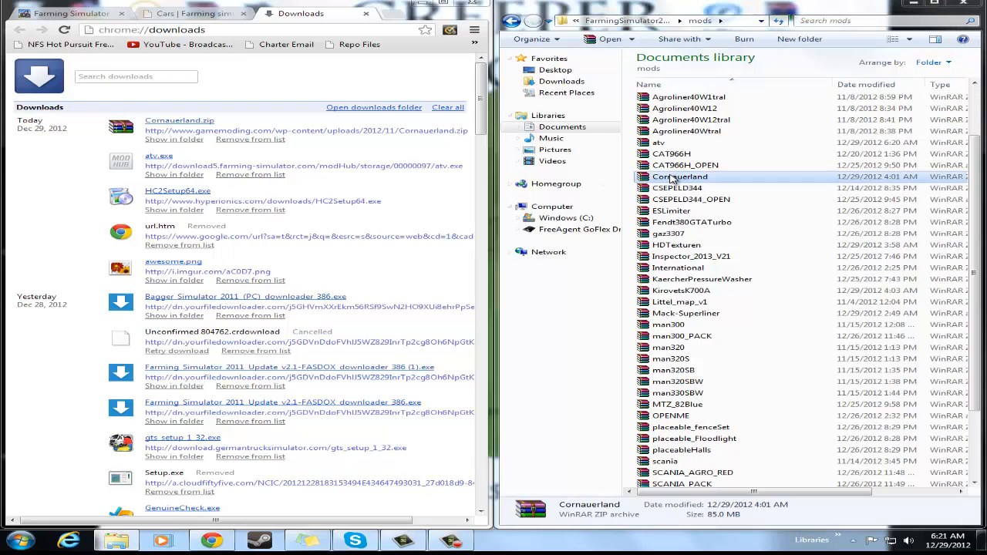
{"action": "double_click", "coordinate": [679, 176]}
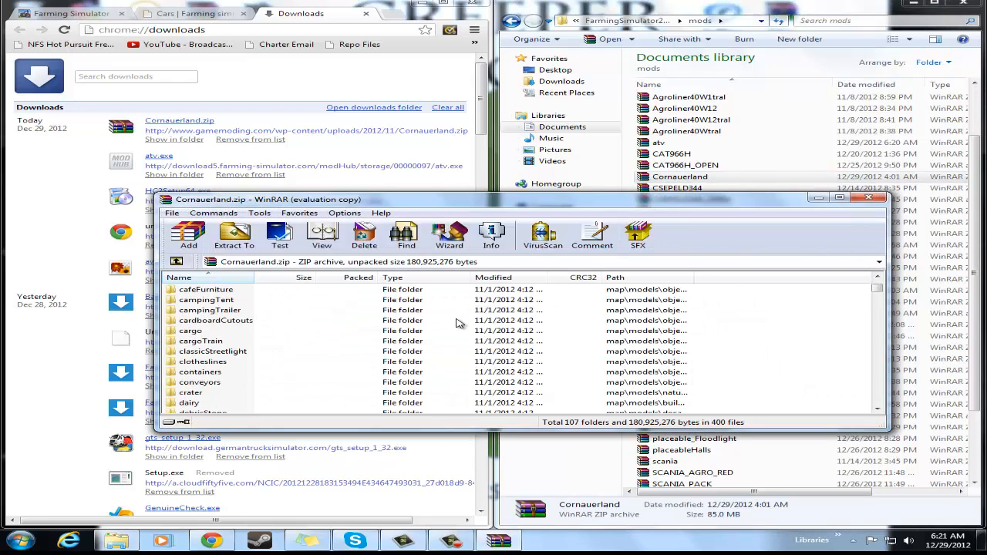
{"action": "scroll", "scroll_direction": "down", "scroll_amount": 3}
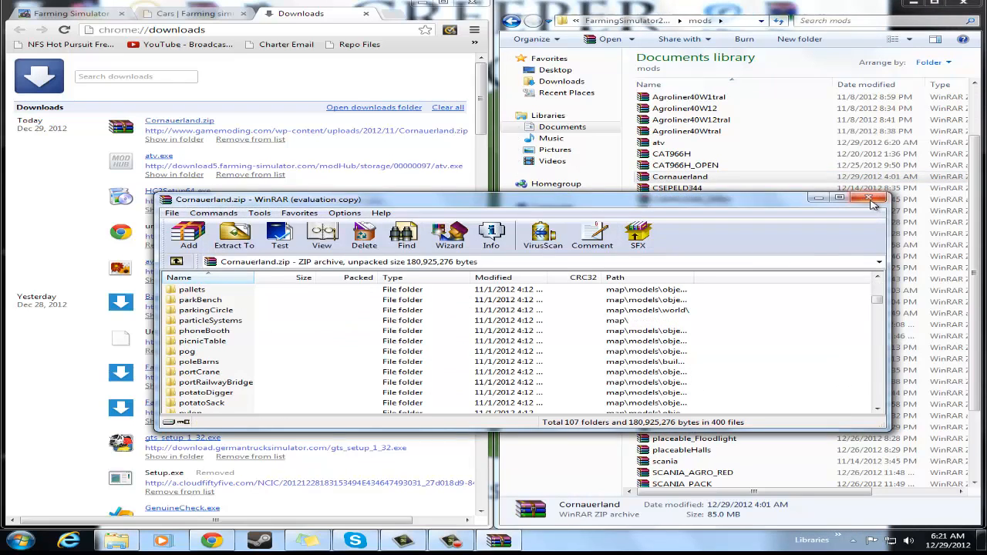
{"action": "left_click", "coordinate": [873, 199]}
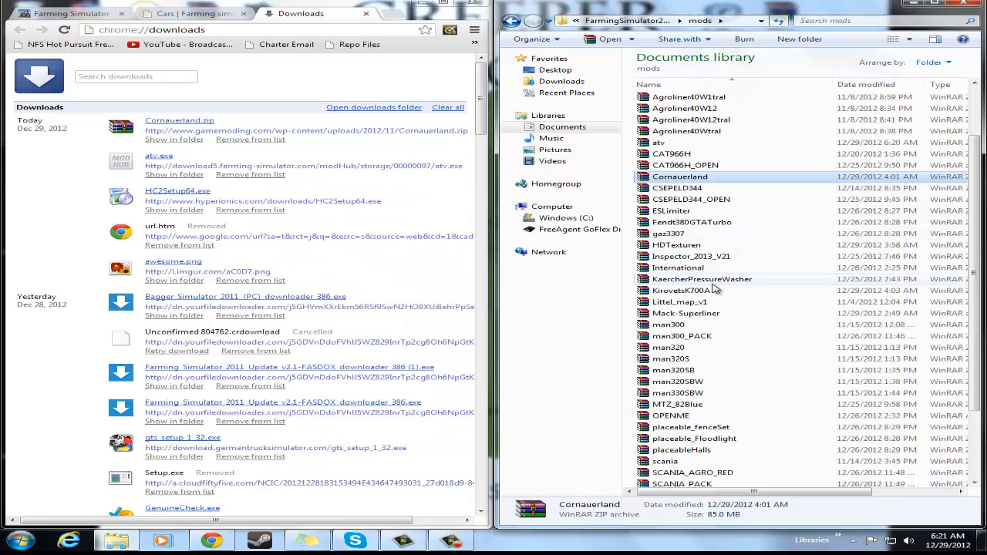
Open the OPENME.rar archive in WinRAR to inspect what it contains.
{"action": "scroll", "scroll_direction": "down", "scroll_amount": 3}
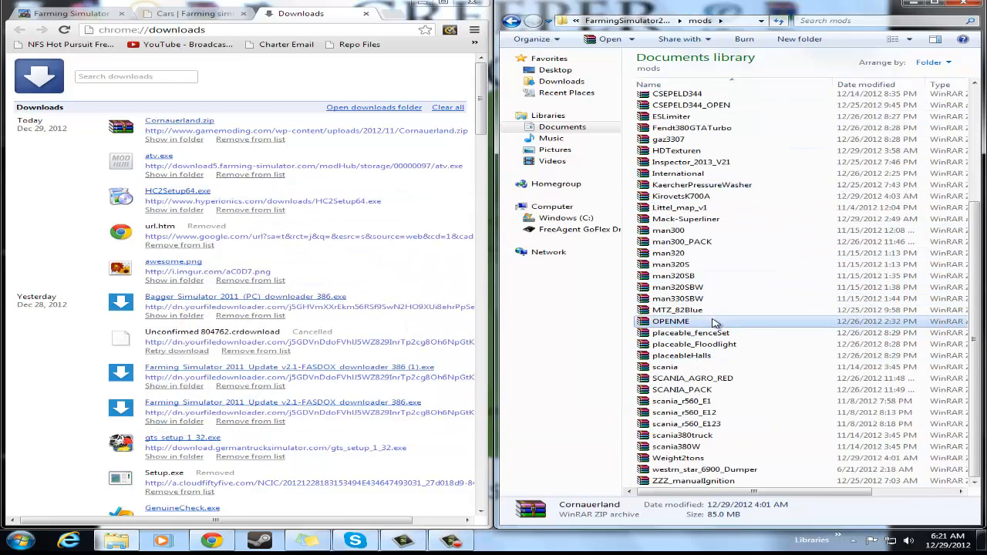
{"action": "double_click", "coordinate": [669, 320]}
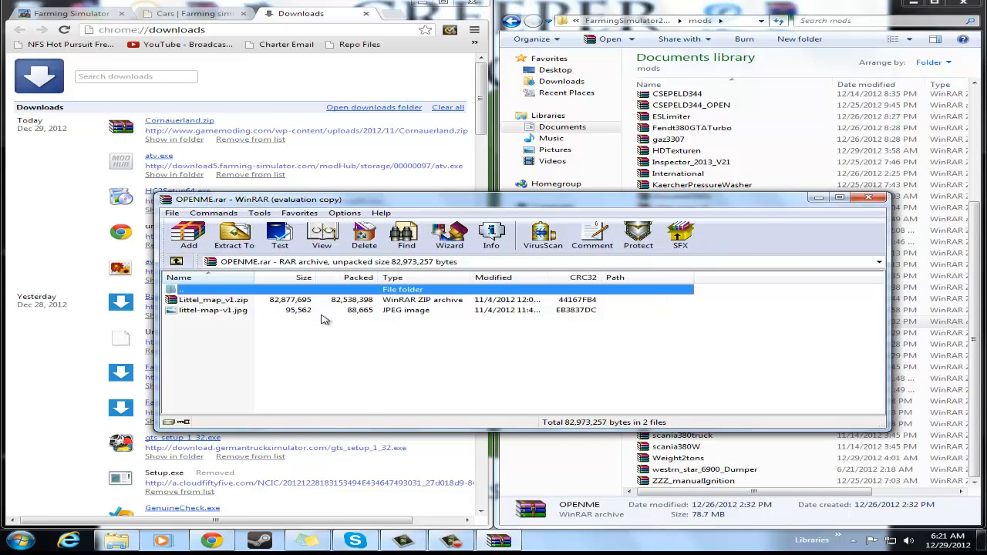
{"action": "double_click", "coordinate": [213, 310]}
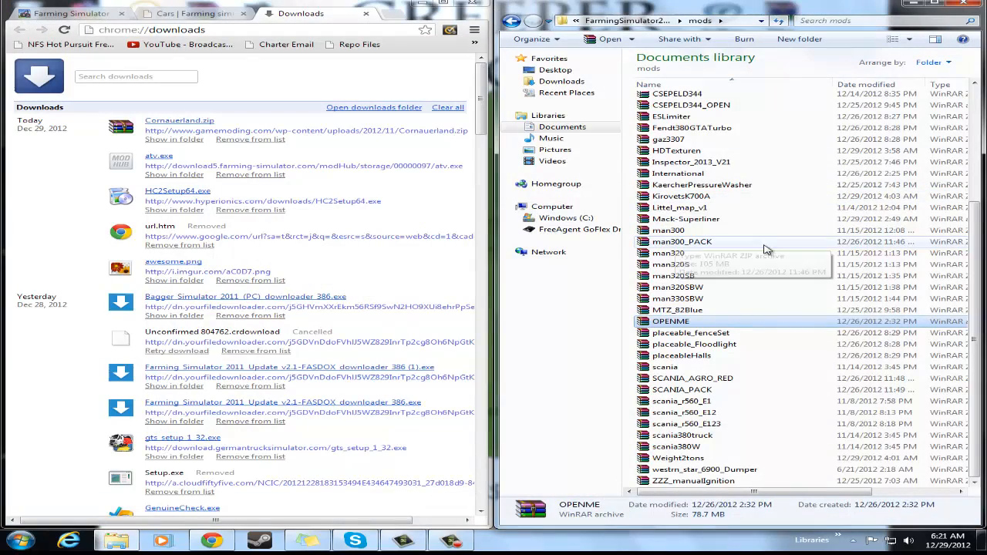
{"action": "mouse_move", "coordinate": [265, 285]}
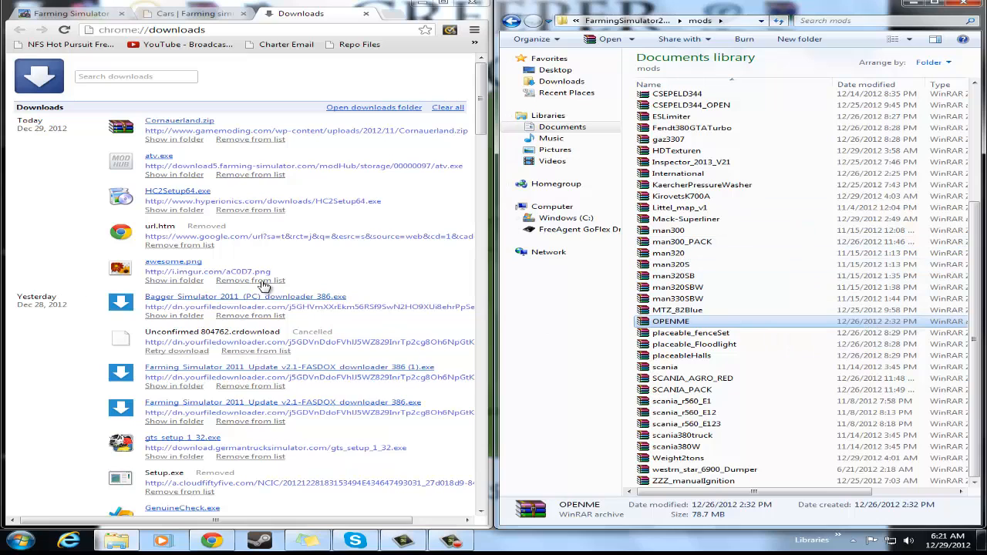
Close the Chrome and Explorer windows, leaving the desktop with the recorder timer showing.
{"action": "scroll", "scroll_direction": "up", "scroll_amount": 3}
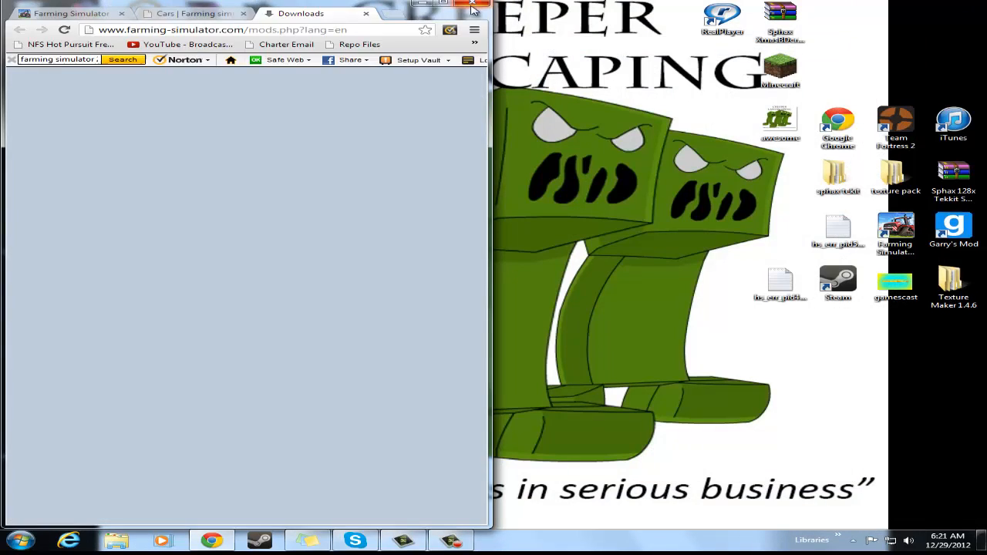
{"action": "left_click", "coordinate": [472, 4]}
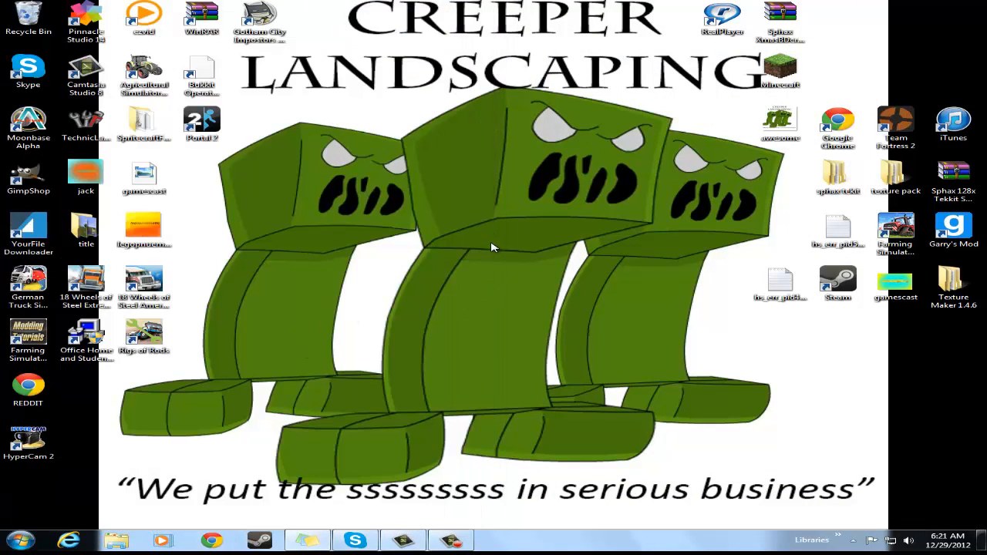
{"action": "mouse_move", "coordinate": [337, 400]}
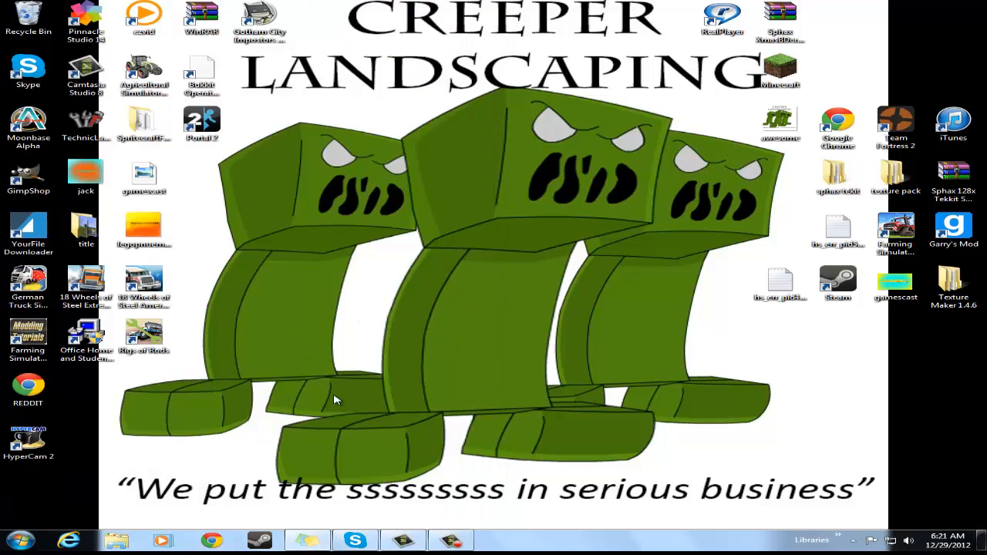
{"action": "mouse_move", "coordinate": [407, 444]}
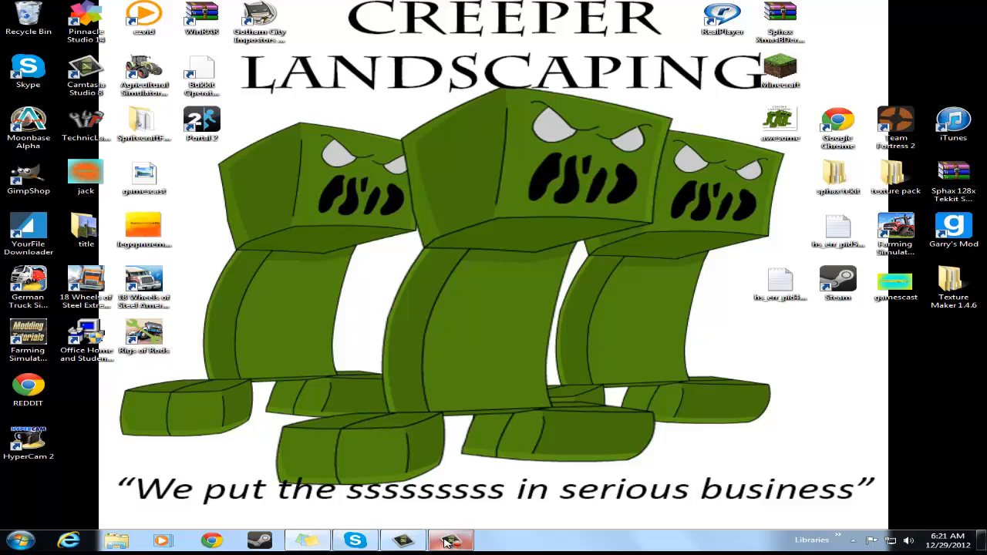
{"action": "left_click", "coordinate": [450, 540]}
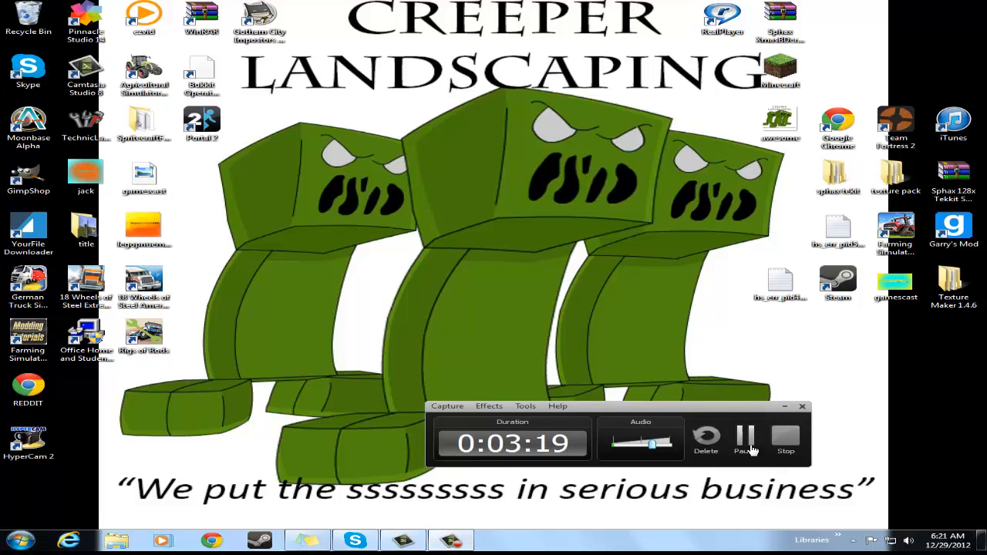